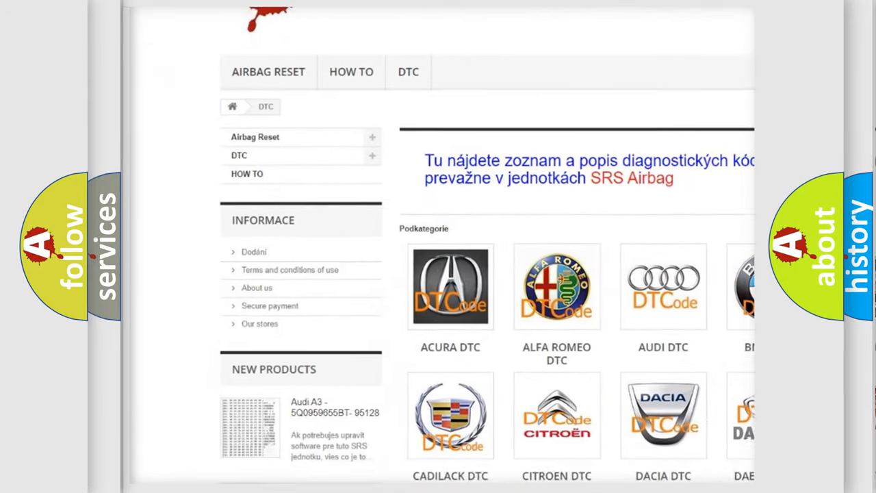
scroll("down", 3)
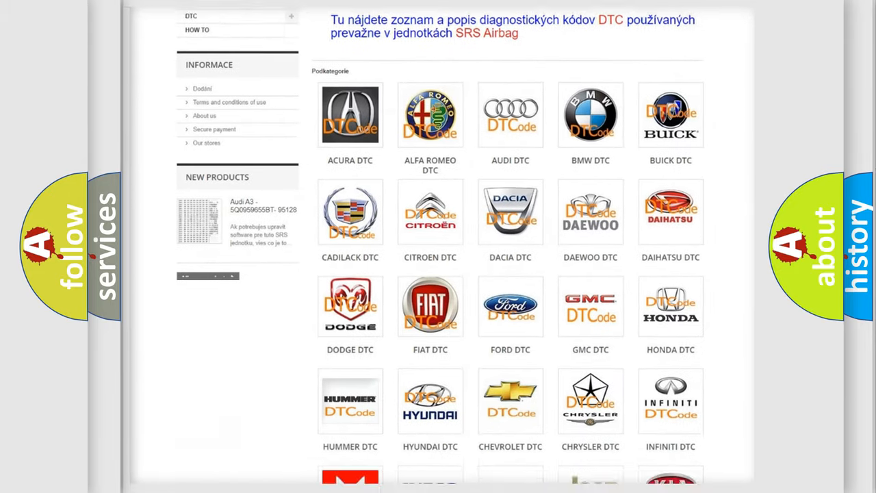
scroll("down", 3)
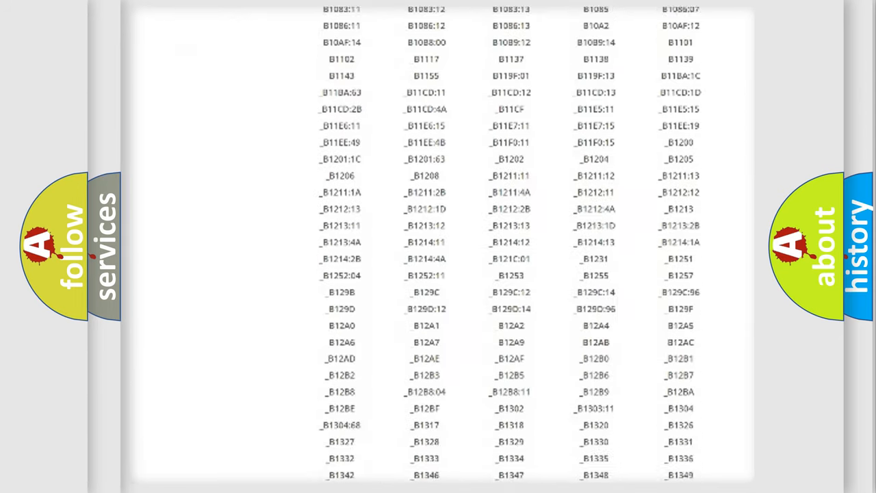
scroll("down", 3)
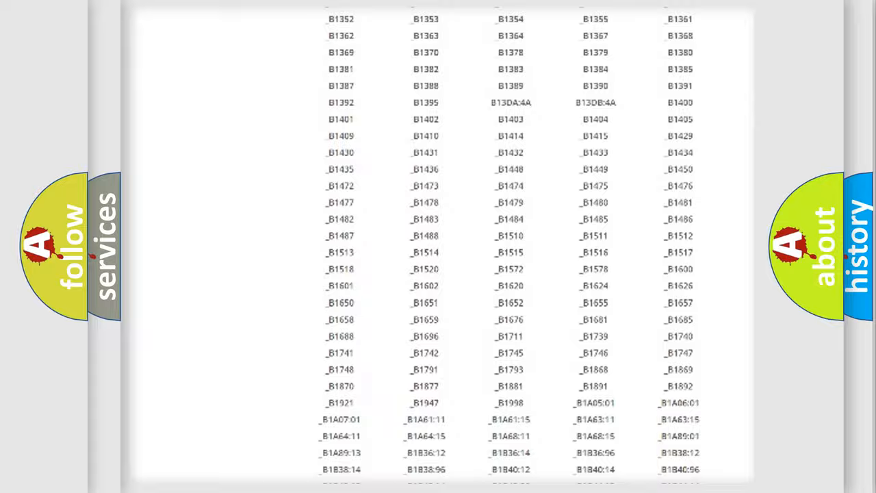